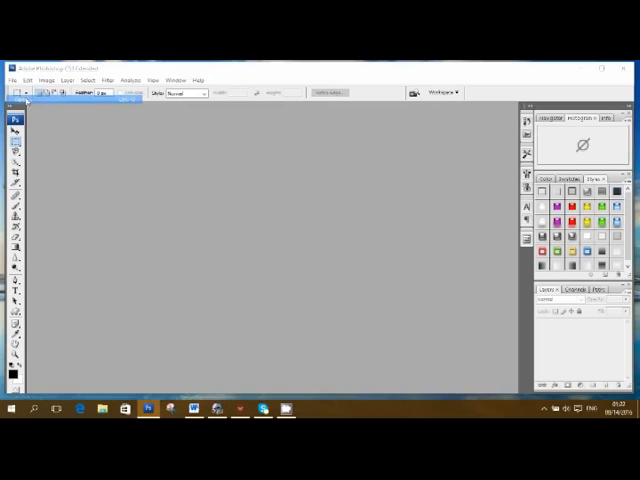
Step: Open the photo of the woman in the long black dress as a document
left_click(12, 80)
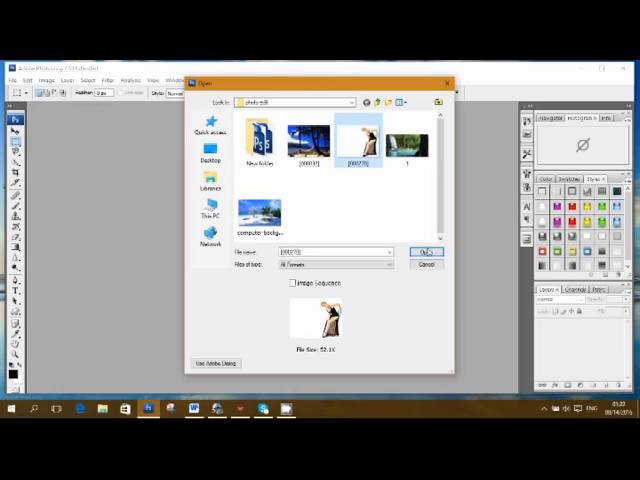
left_click(424, 252)
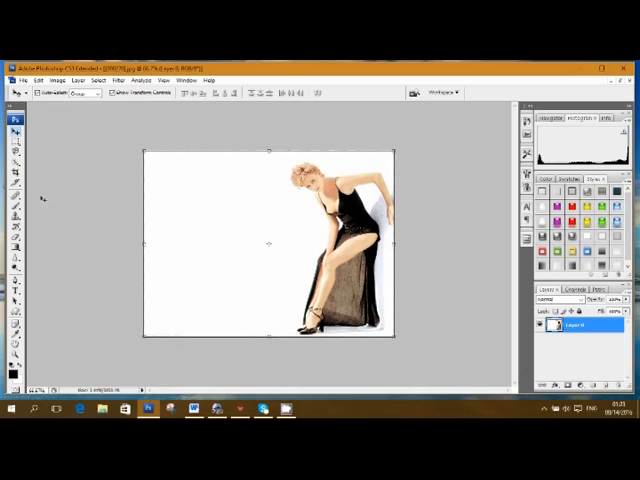
Step: Launch Filter > Extract on the woman's photo to prepare background isolation
left_click(118, 80)
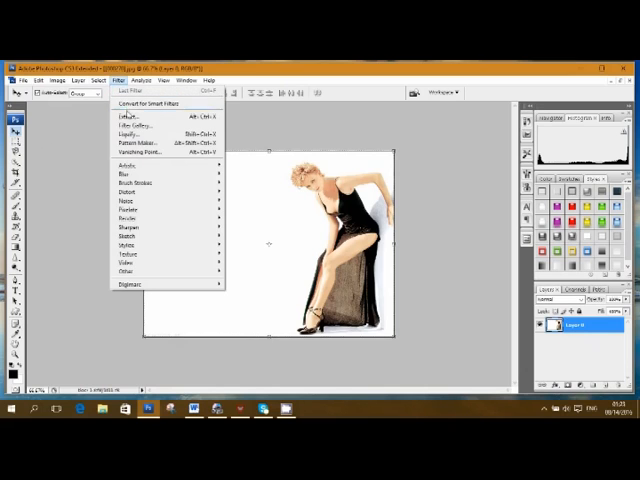
left_click(126, 116)
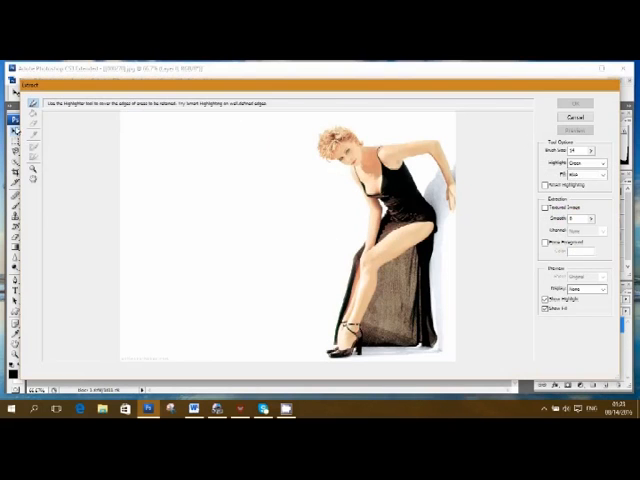
mouse_move(516, 144)
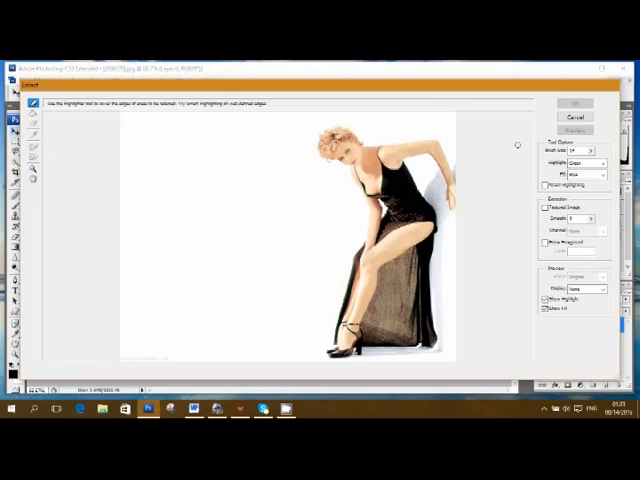